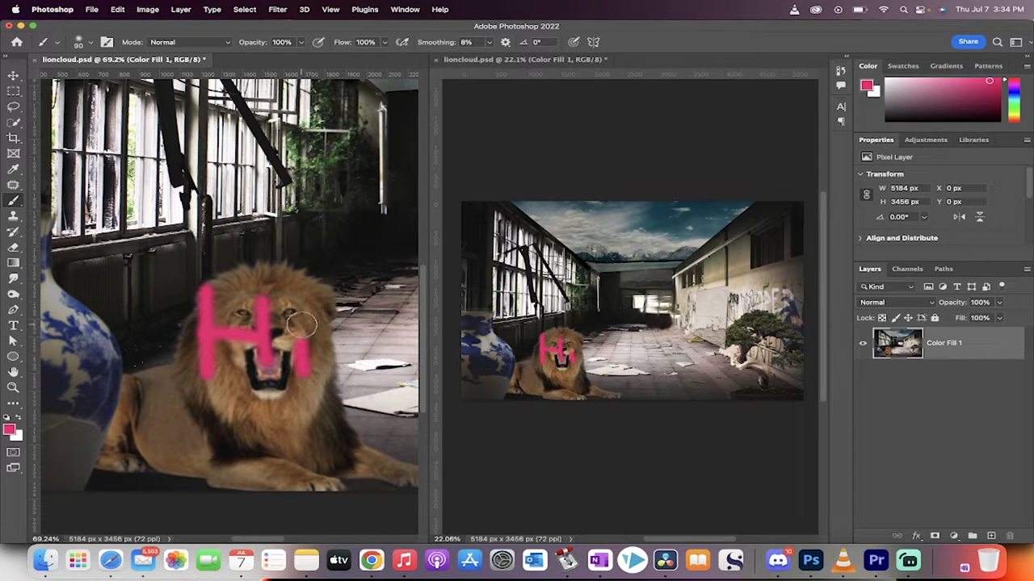
pyautogui.moveTo(278, 326)
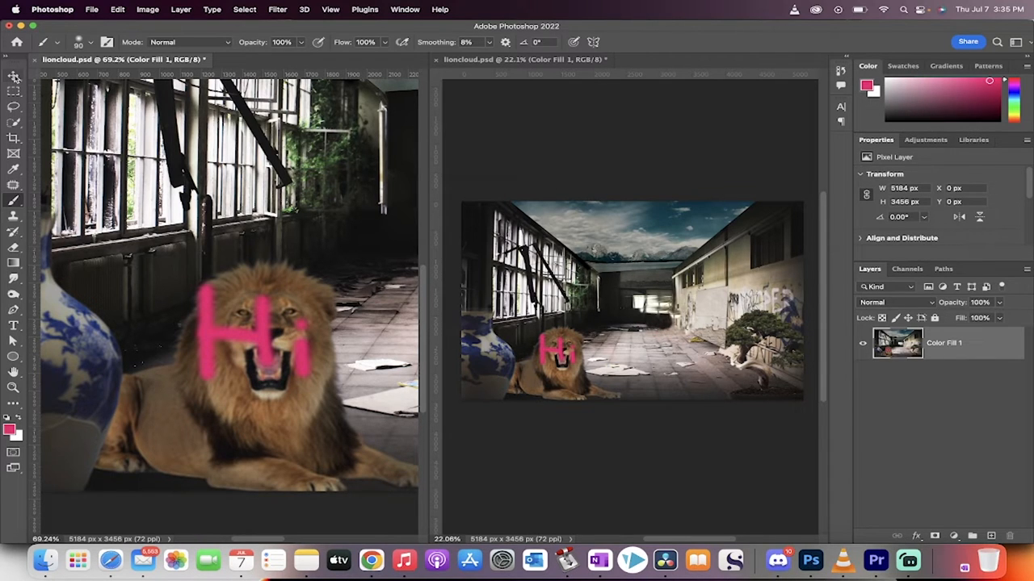
# Step: Switch tools and drag on the lion composite, leaving the document in a single window
pyautogui.click(10, 77)
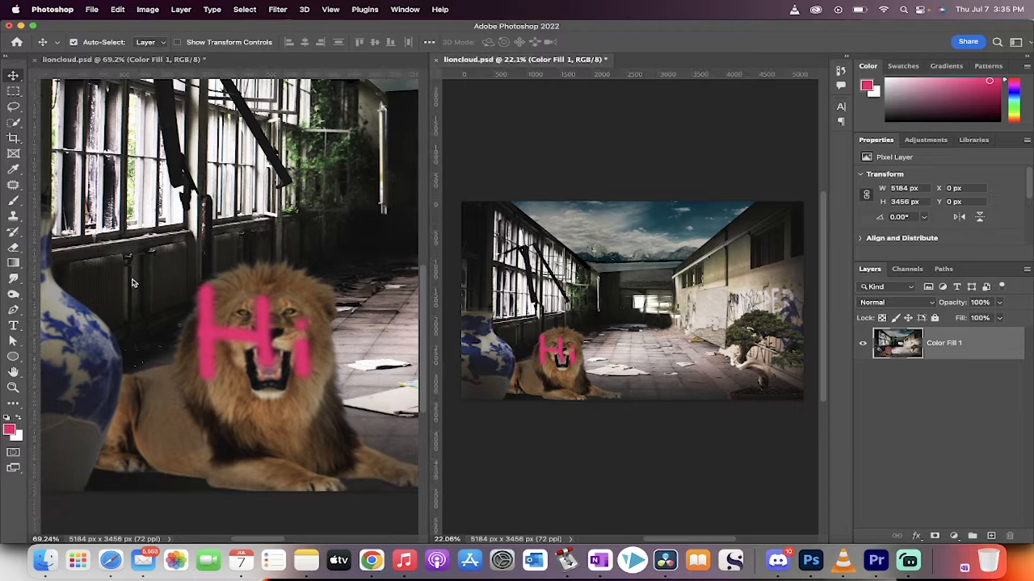
pyautogui.click(13, 362)
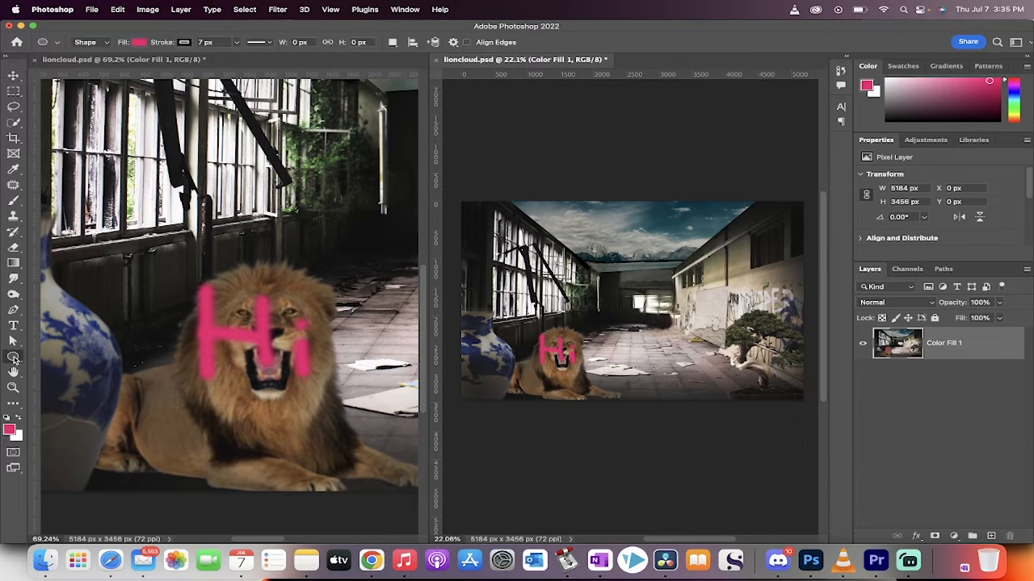
pyautogui.moveTo(562, 225); pyautogui.dragTo(654, 278)
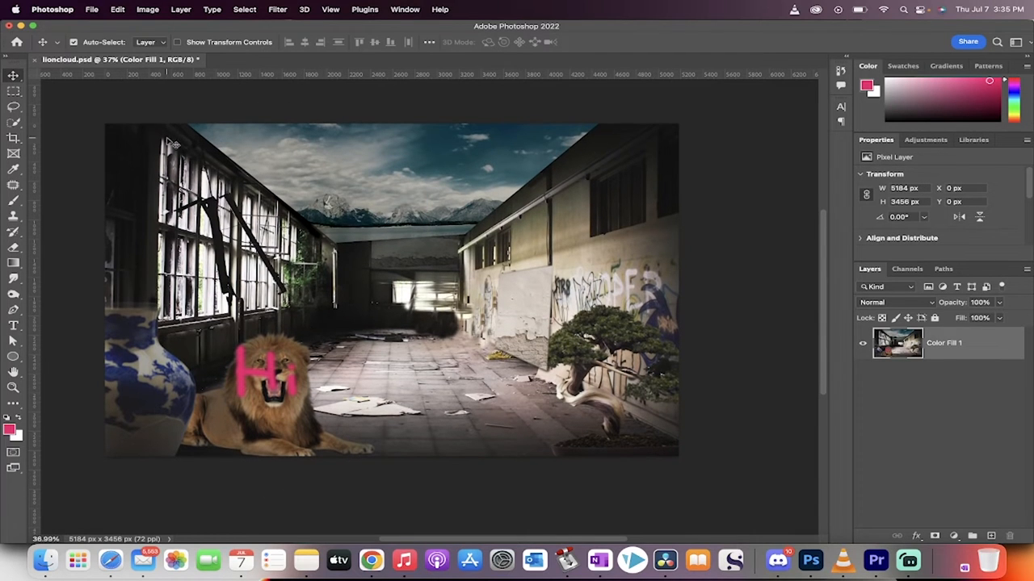
pyautogui.moveTo(81, 58)
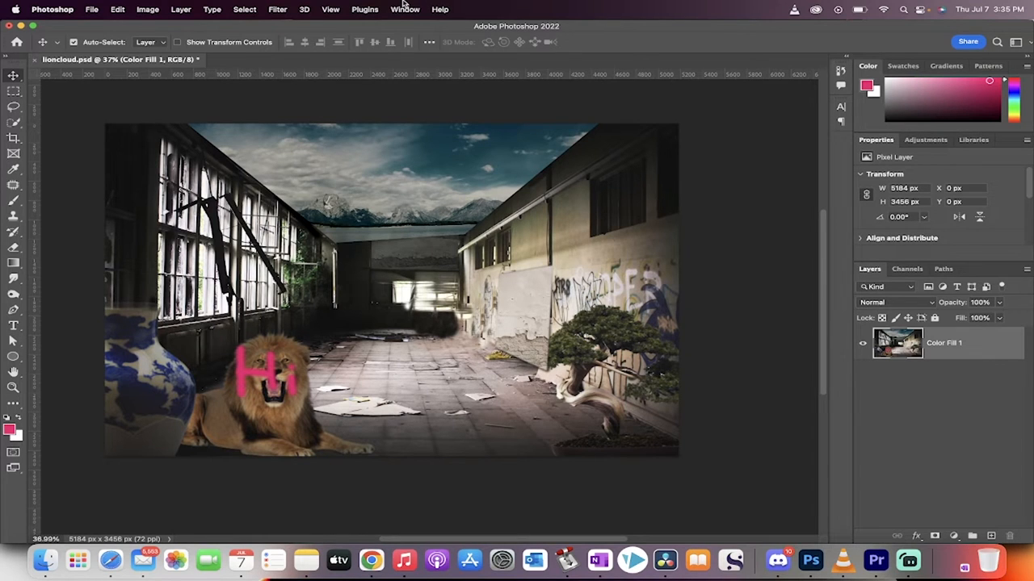
# Step: Create a second window of lioncloud.psd via Window > Arrange > New Window
pyautogui.click(407, 10)
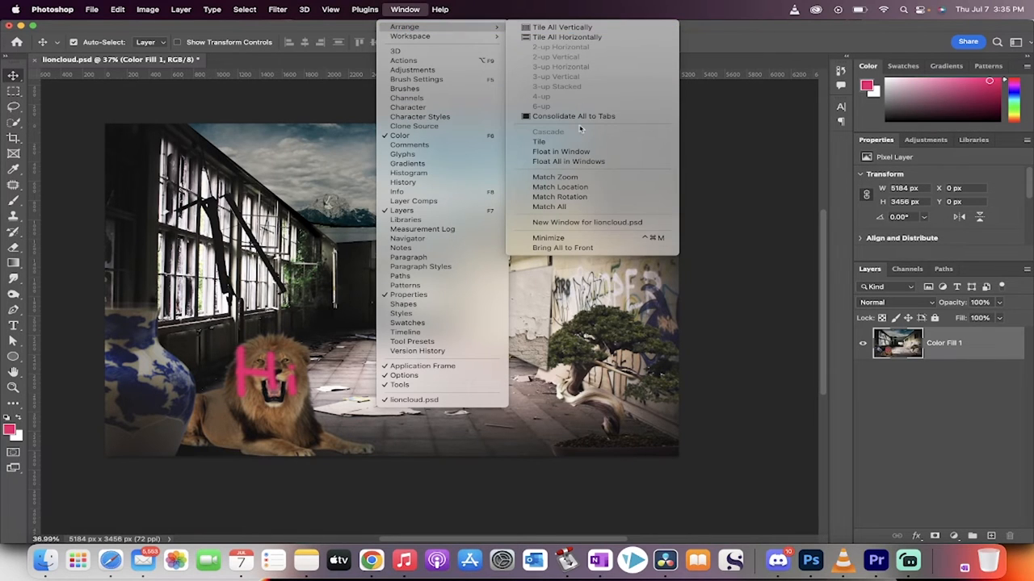
pyautogui.moveTo(591, 222)
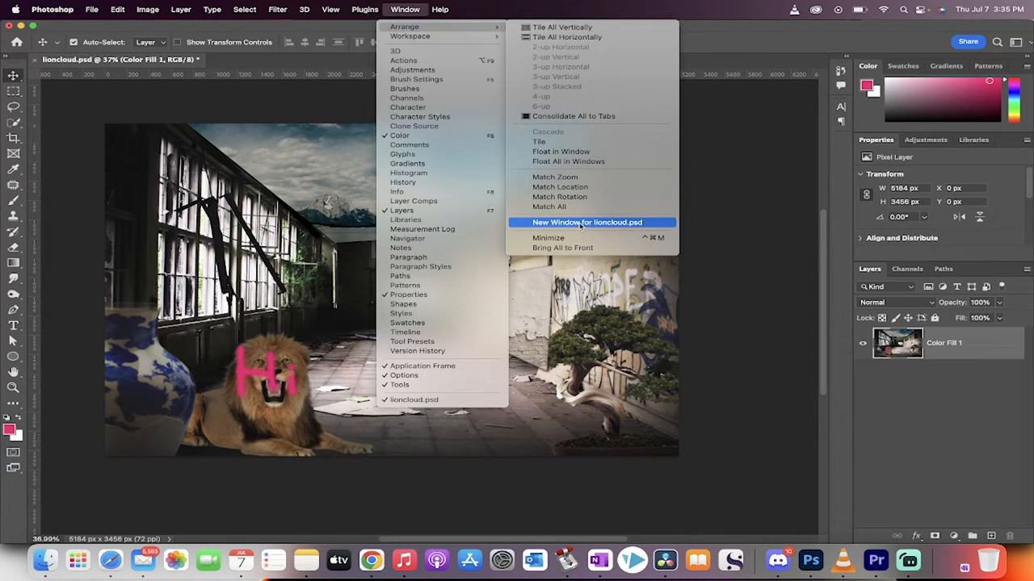
pyautogui.click(591, 223)
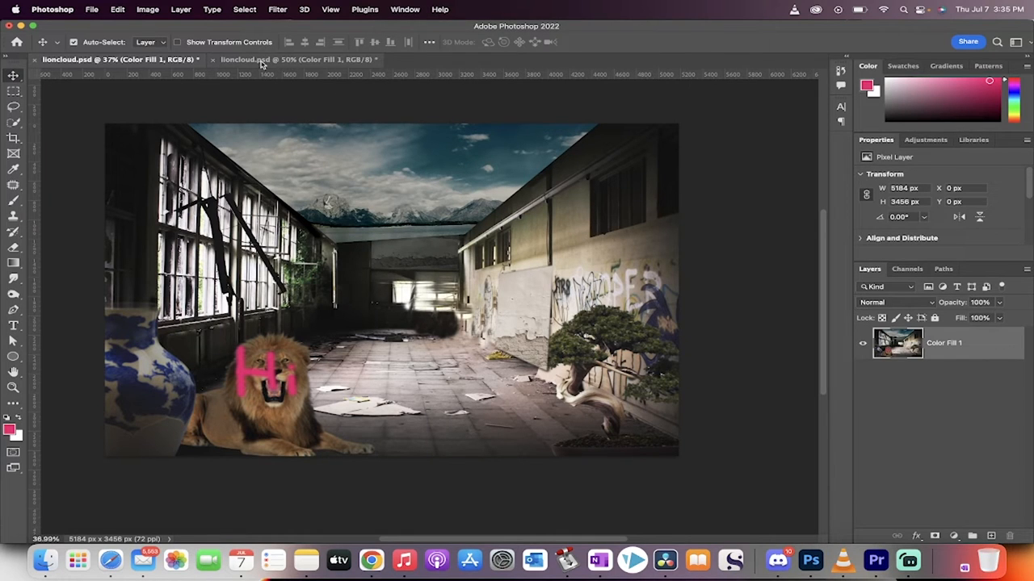
pyautogui.moveTo(261, 58)
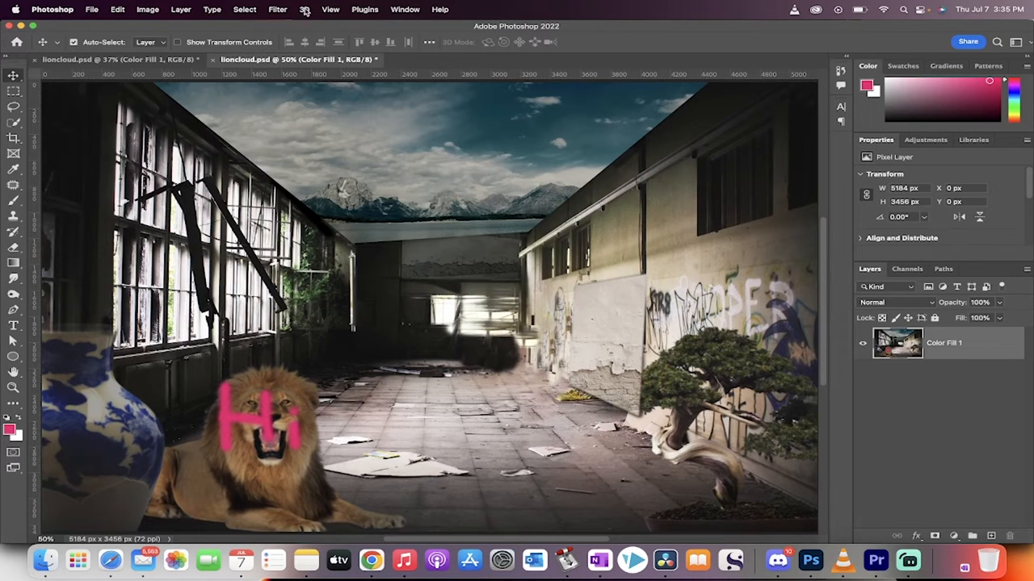
# Step: Arrange the two lioncloud.psd windows side by side with 2-up Vertical
pyautogui.click(407, 10)
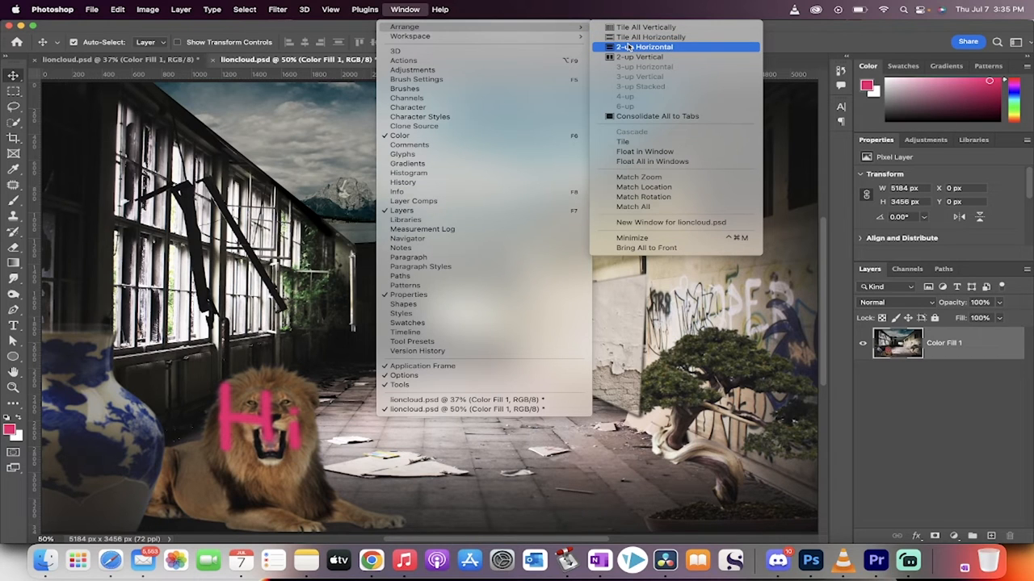
pyautogui.moveTo(646, 56)
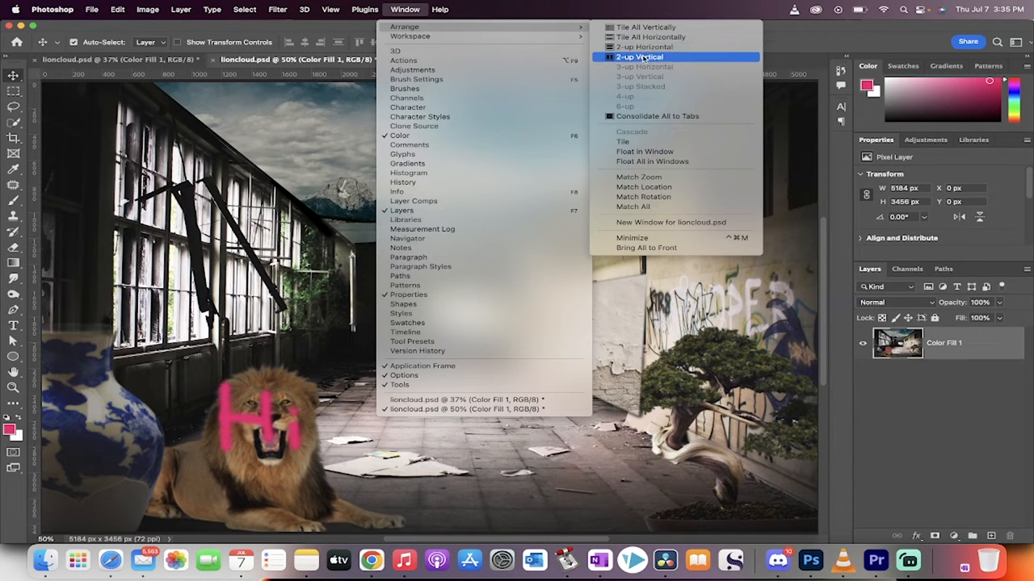
pyautogui.click(633, 57)
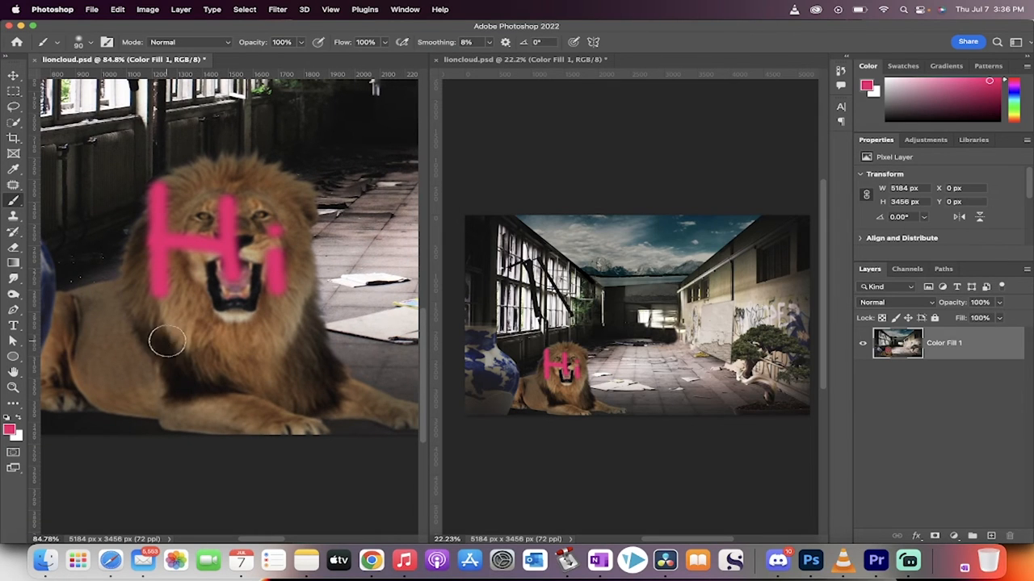
# Step: Brush the pink word 'You' beneath 'Hi' on the lion in the left window
pyautogui.moveTo(137, 334); pyautogui.dragTo(242, 388)
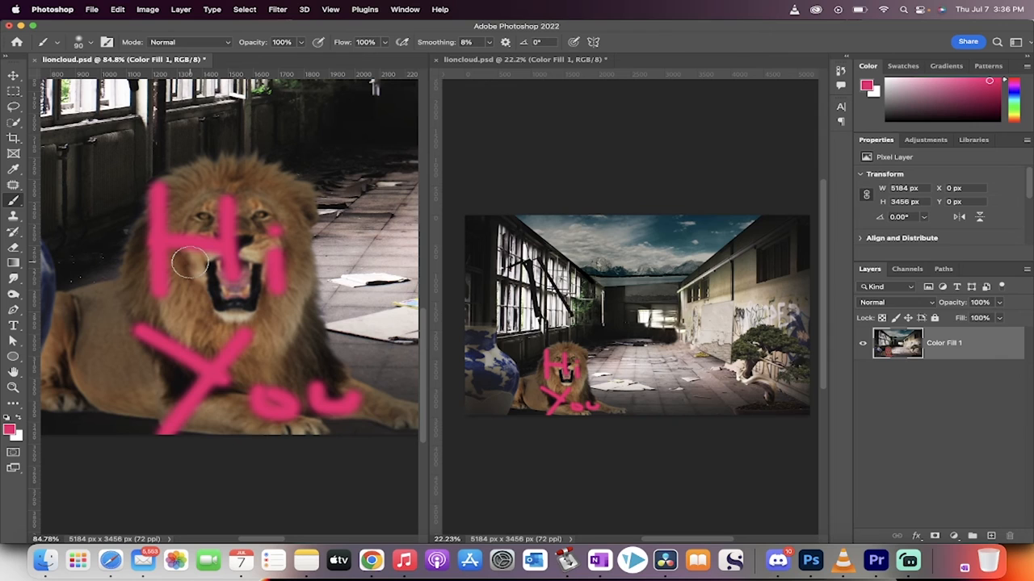
pyautogui.moveTo(628, 322)
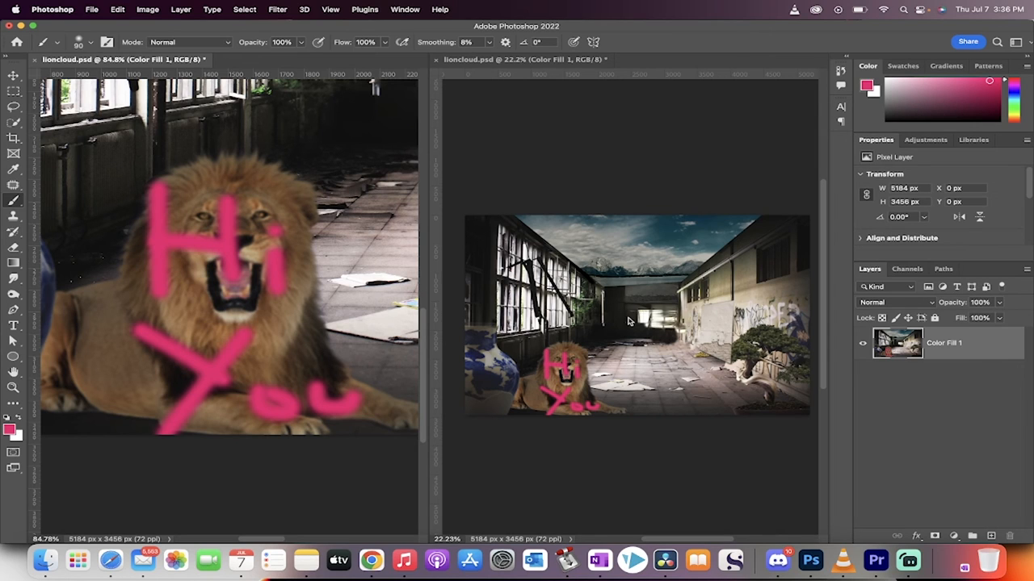